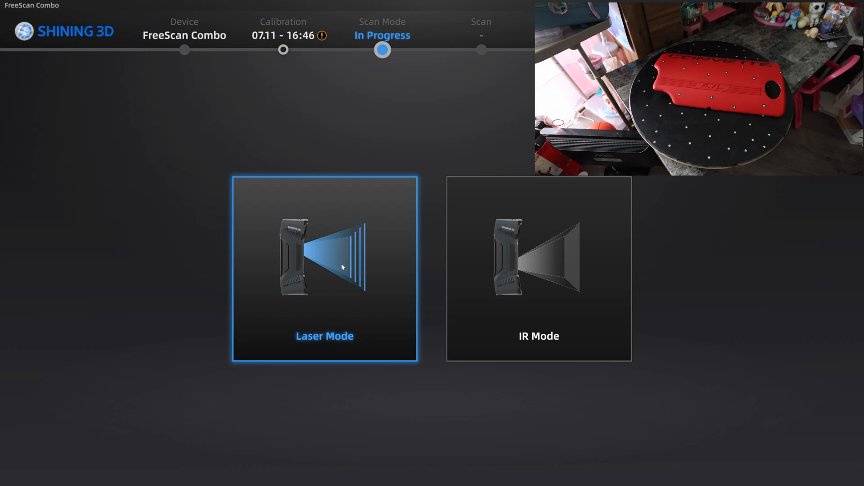
Create a new Laser Mode project group named EngCoverCorvette and enter its scan workspace
left_click(325, 269)
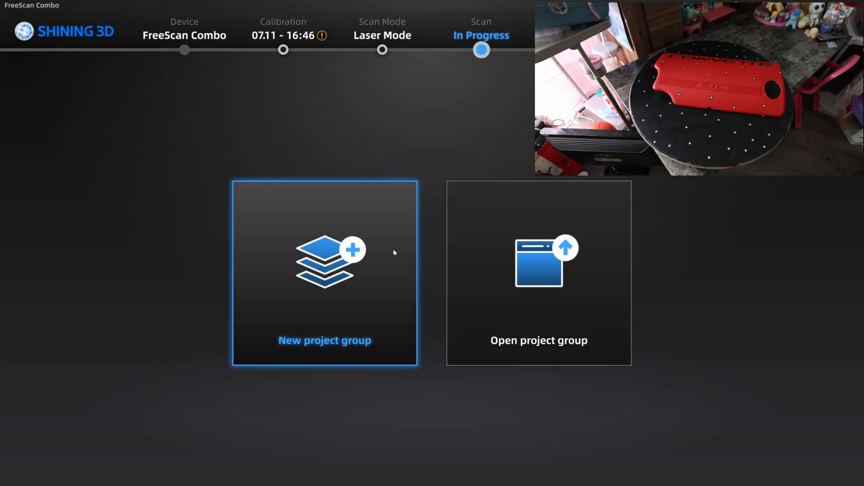
left_click(324, 272)
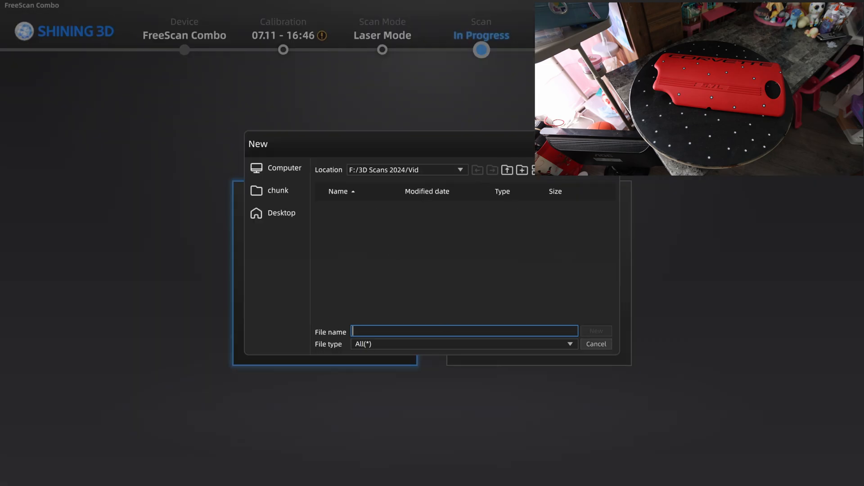
type("EngCoverCor")
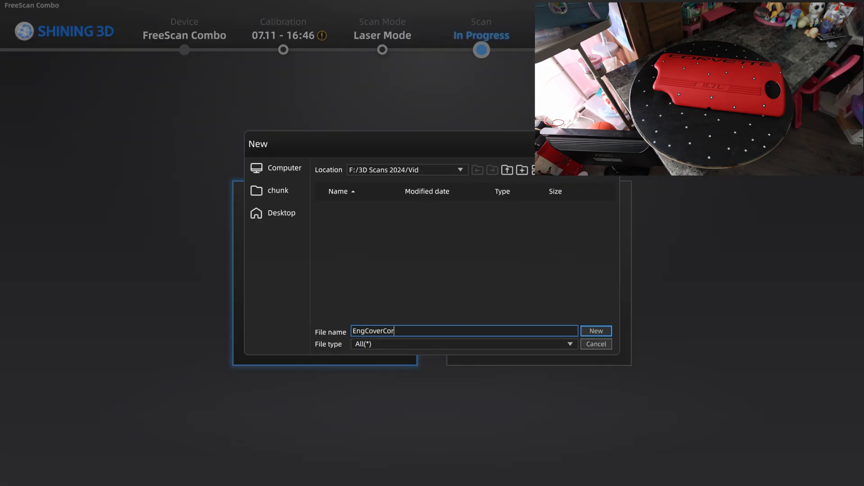
type("vette")
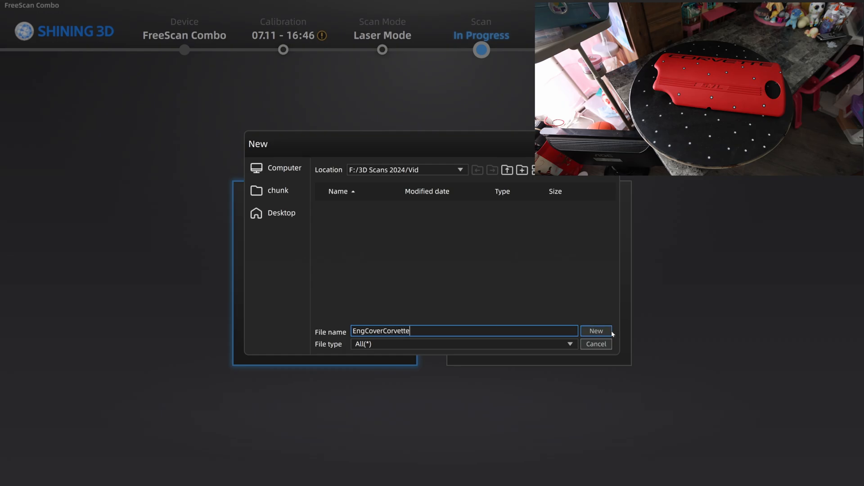
left_click(596, 331)
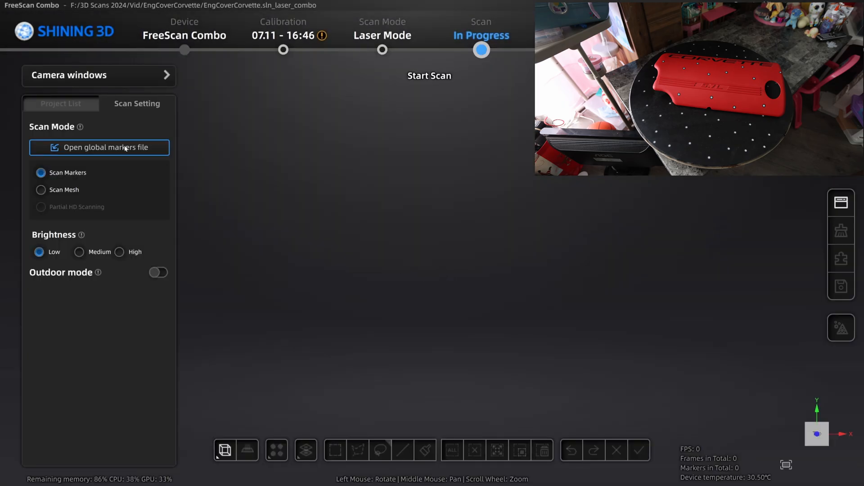
Load the saved turntable markers .p3 file, bringing 75 global markers into the project
left_click(99, 147)
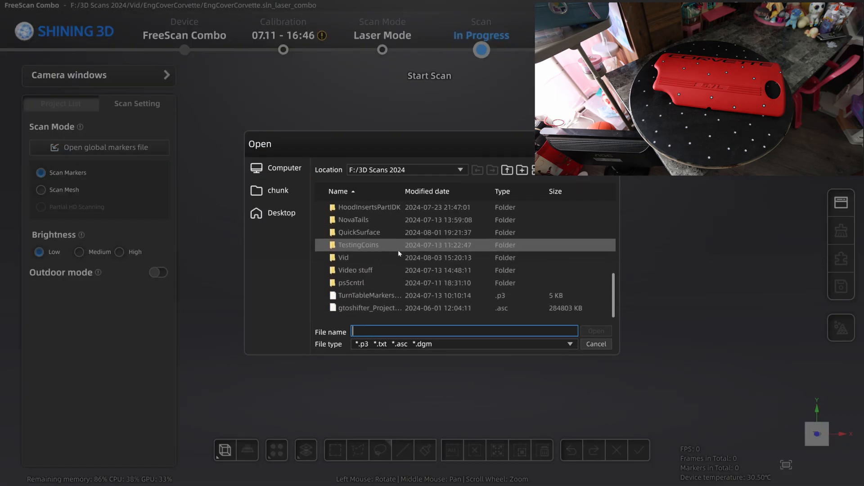
left_click(596, 343)
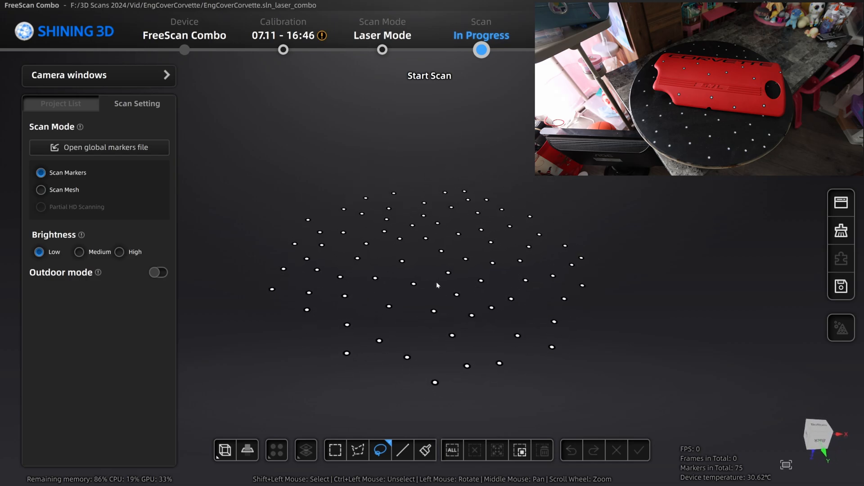
mouse_move(432, 265)
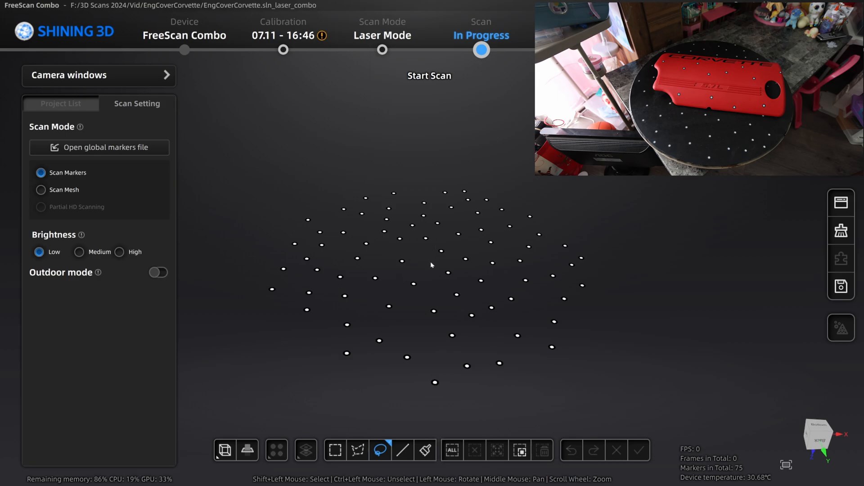
left_click_drag(432, 265, 685, 322)
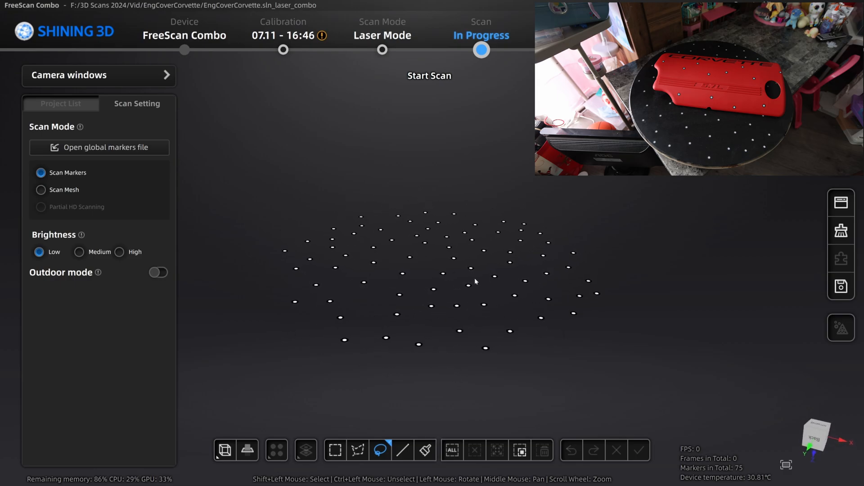
mouse_move(473, 297)
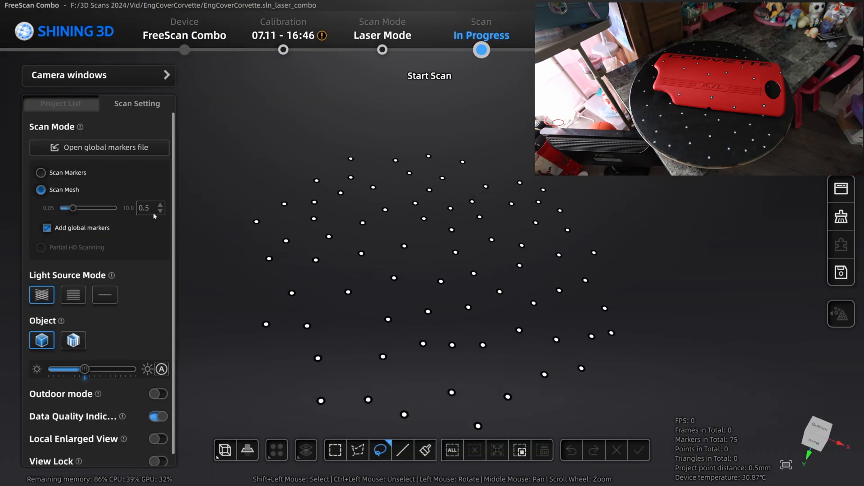
mouse_move(207, 231)
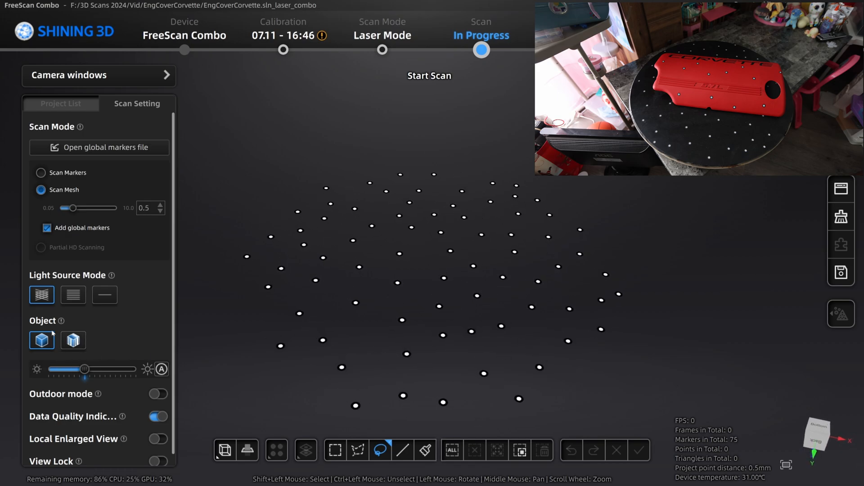
mouse_move(161, 369)
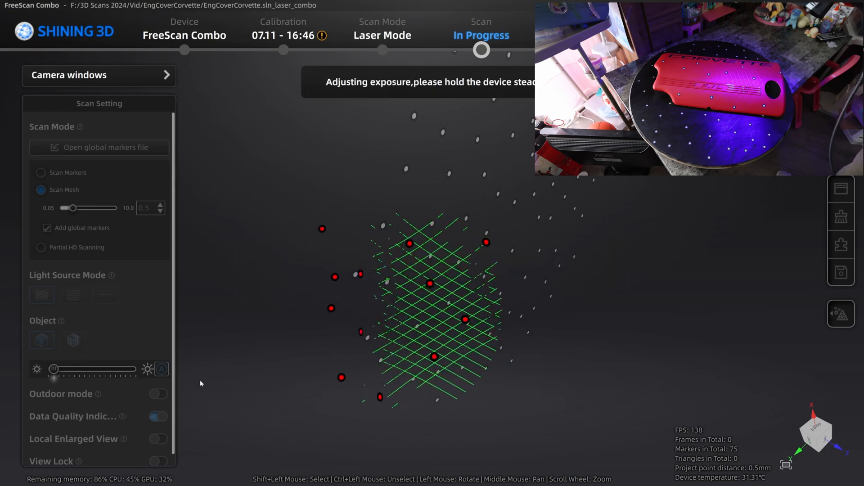
Sweep the laser over the engine cover until a blue mesh of about 1.4 million points is captured
left_click_drag(72, 369, 135, 369)
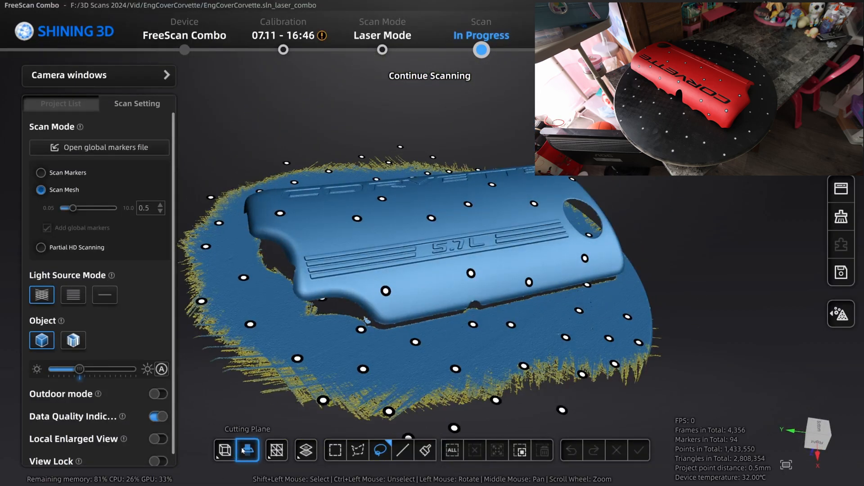
Fit a cutting plane to the turntable surface and delete the base data below it
left_click(246, 450)
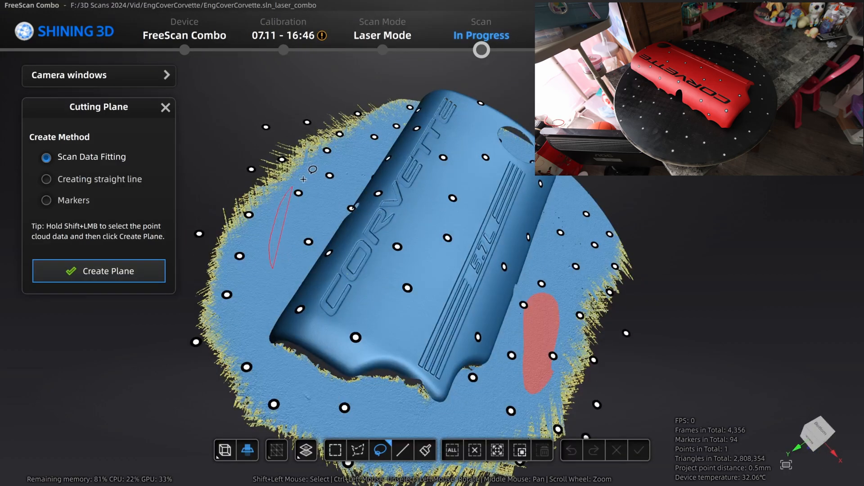
left_click(98, 270)
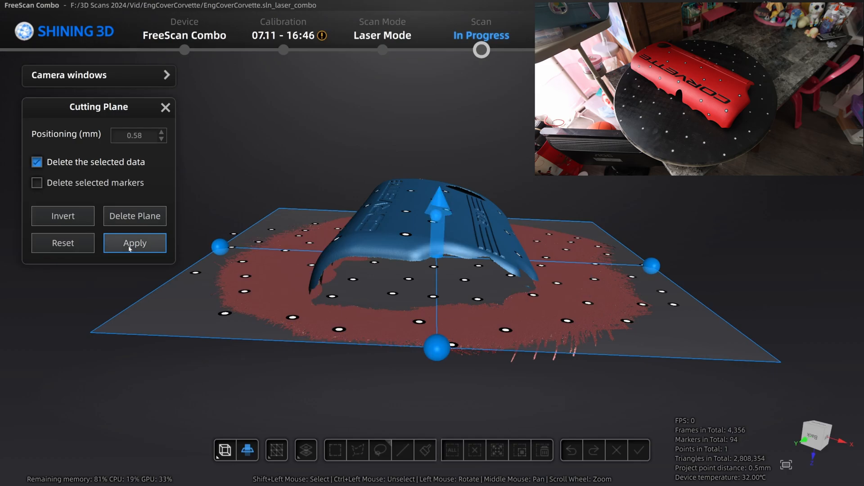
left_click(134, 243)
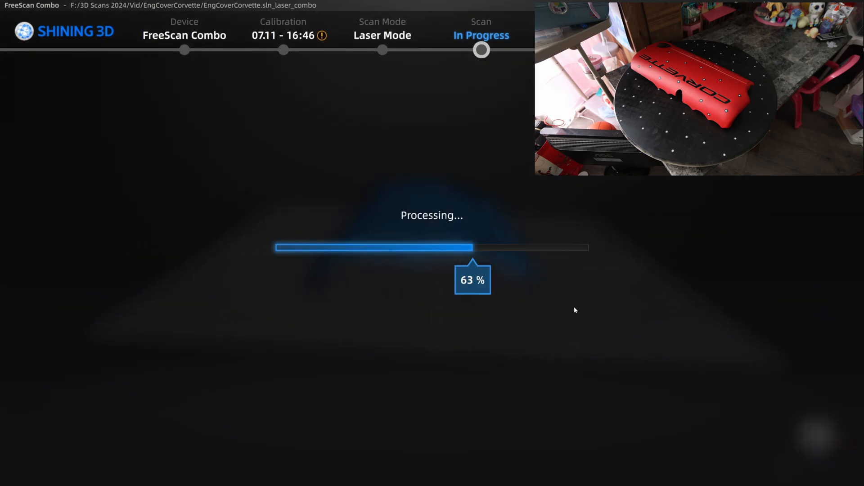
mouse_move(583, 315)
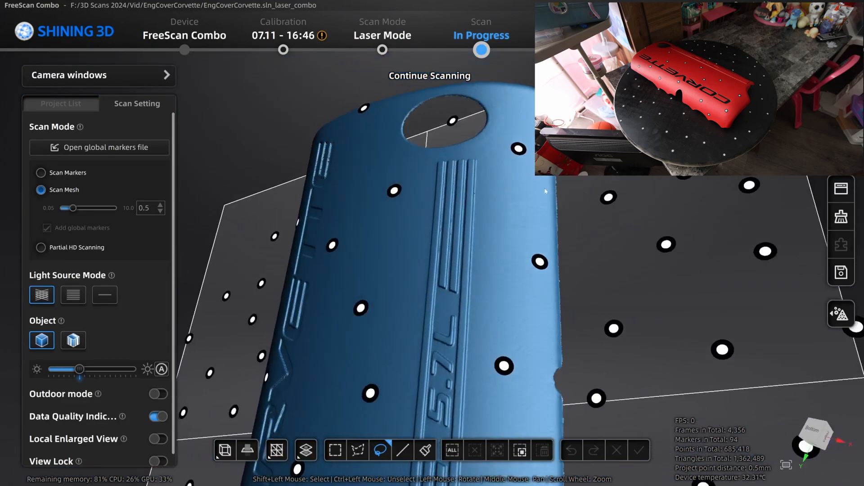
left_click_drag(545, 191, 460, 197)
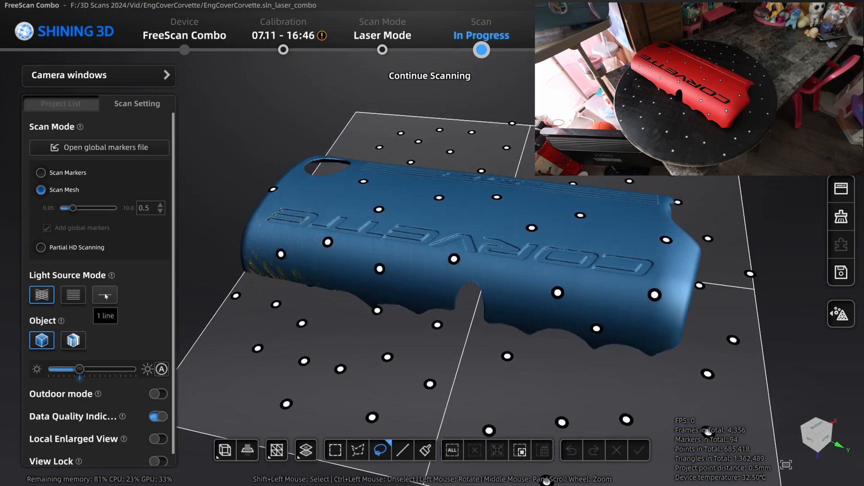
Switch the laser to a single line and resume scanning to capture the cover's lettering
left_click(103, 295)
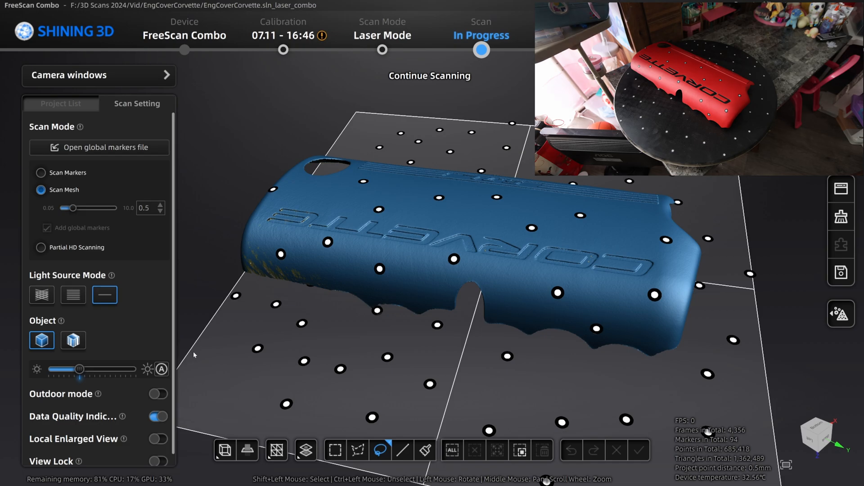
left_click(429, 76)
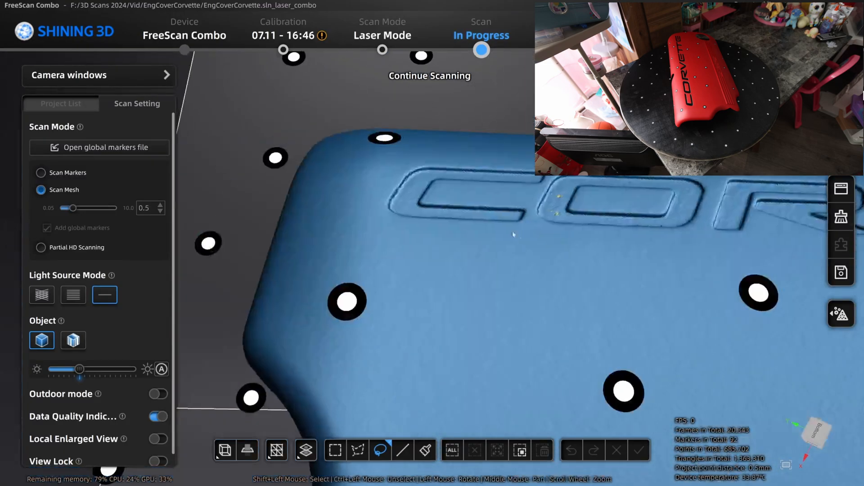
left_click_drag(496, 221, 578, 248)
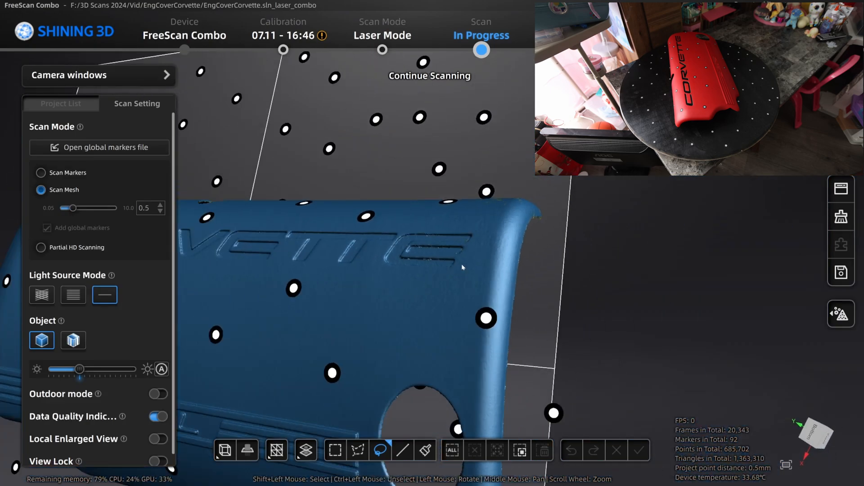
left_click_drag(461, 267, 385, 301)
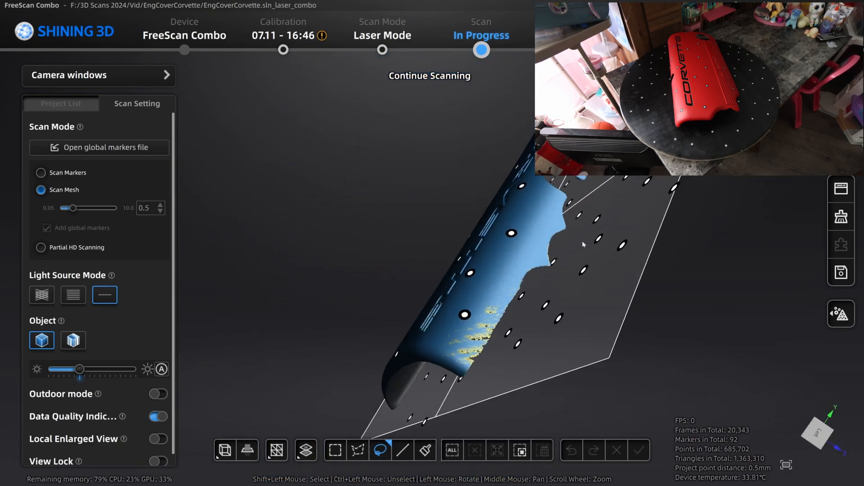
left_click(73, 295)
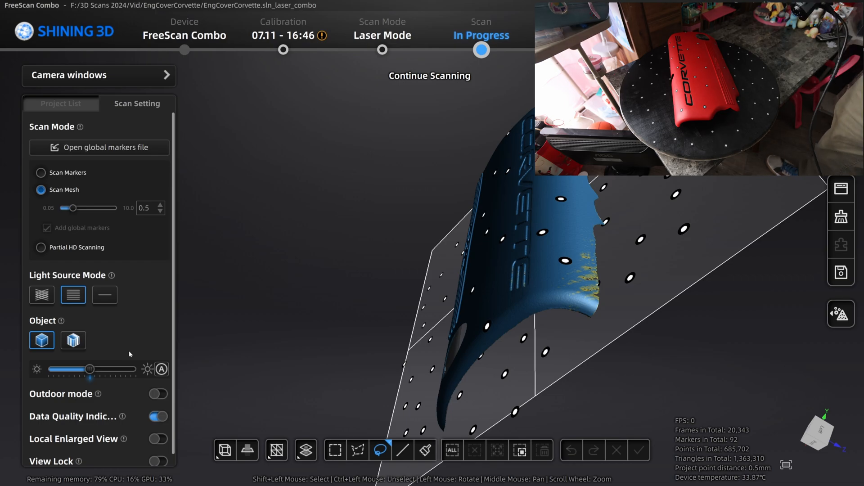
Resume scanning with the multi-line laser to cover the rest of the top and the round hole
left_click(429, 76)
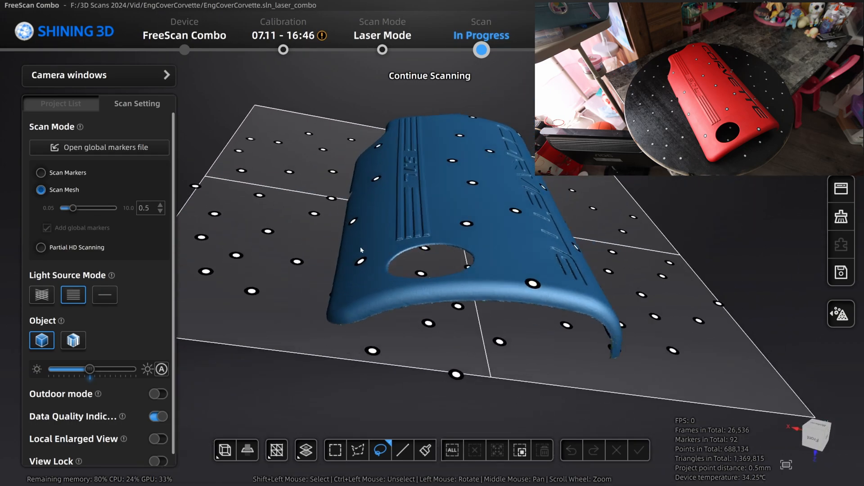
left_click_drag(361, 251, 287, 241)
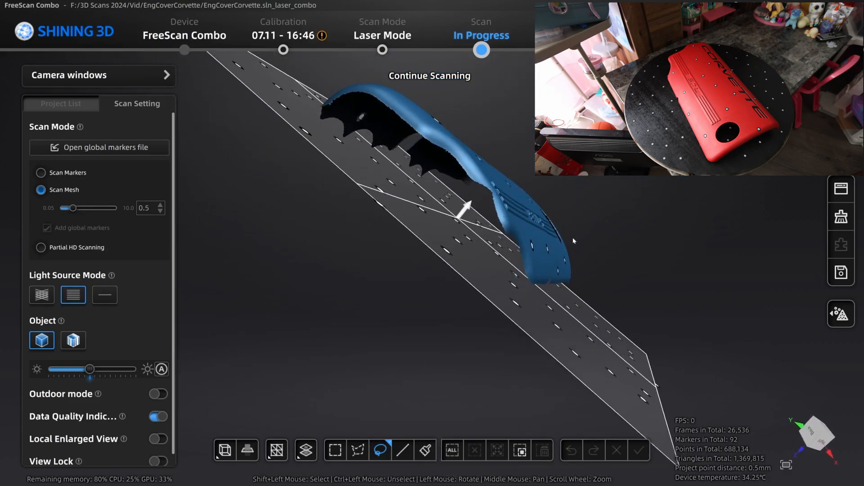
left_click_drag(573, 241, 639, 246)
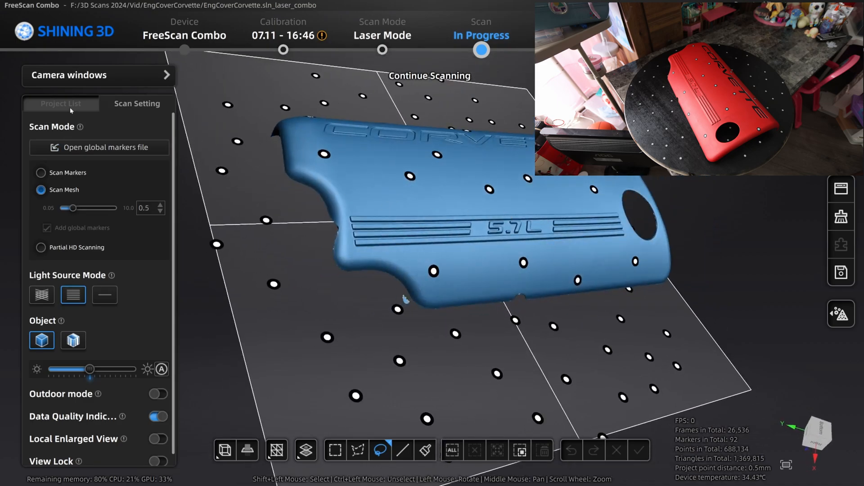
Start a second project in the Project List for the underside scan
left_click(60, 104)
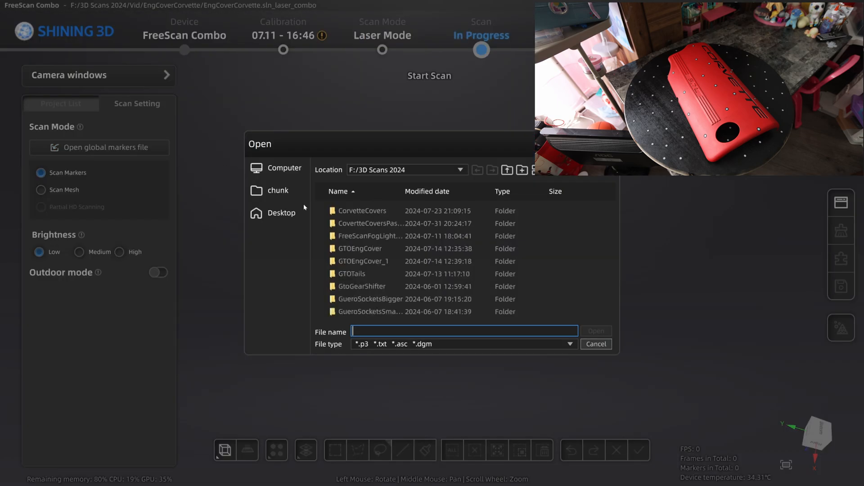
Set the new project to Scan Mesh with the 75 global markers and multi-line laser, then scan the underside
left_click(596, 344)
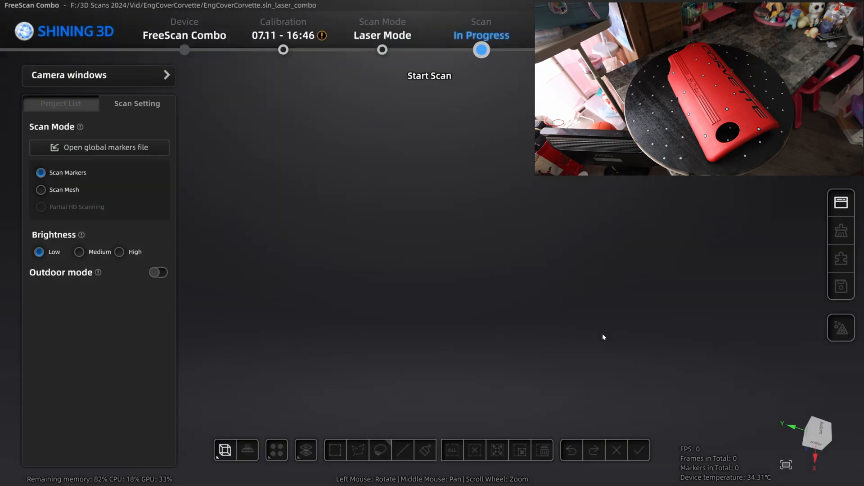
left_click(41, 190)
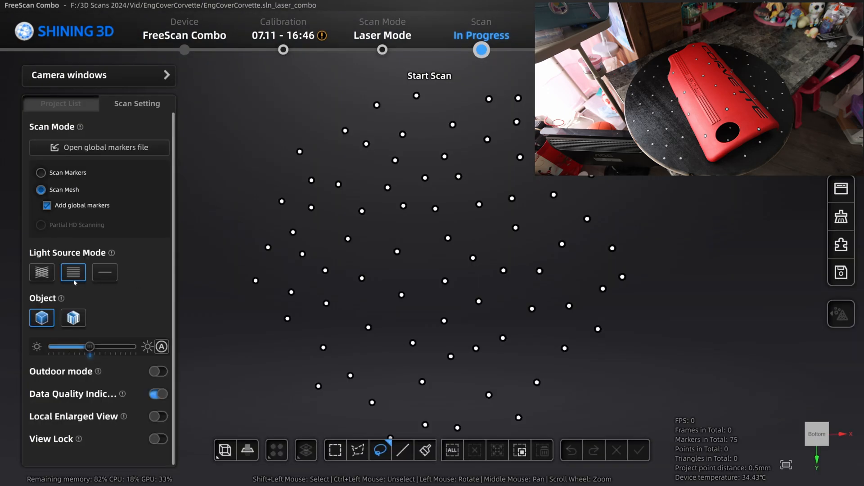
left_click(41, 272)
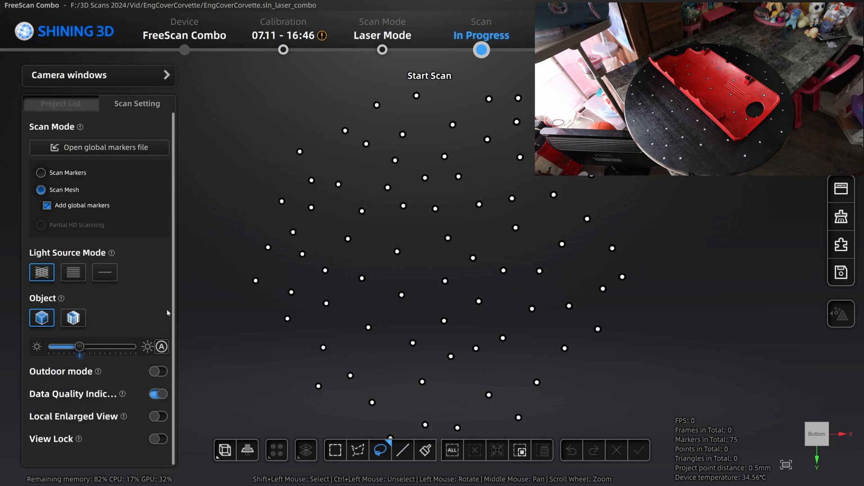
left_click(428, 75)
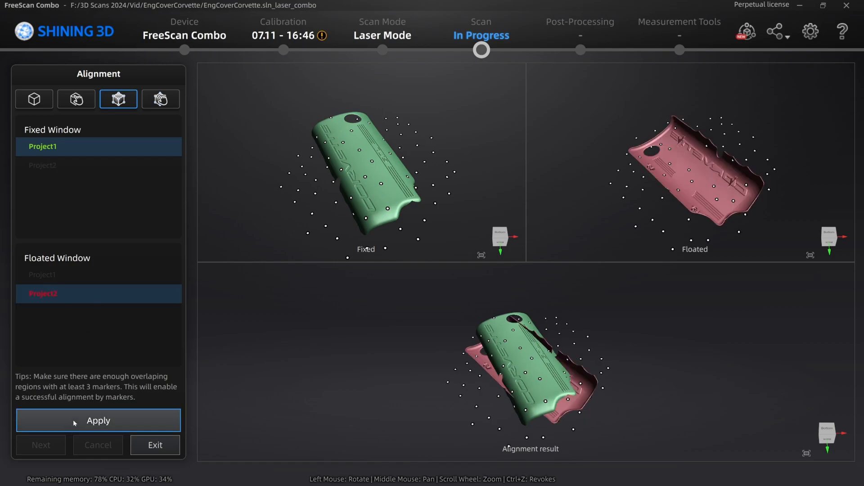
Align the Project2 underside scan onto Project1 by shared features and inspect the overlap
left_click(34, 99)
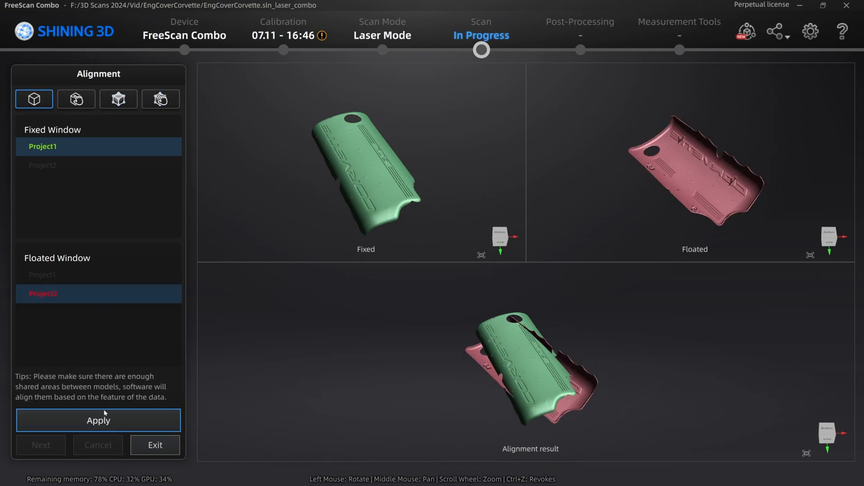
left_click(98, 420)
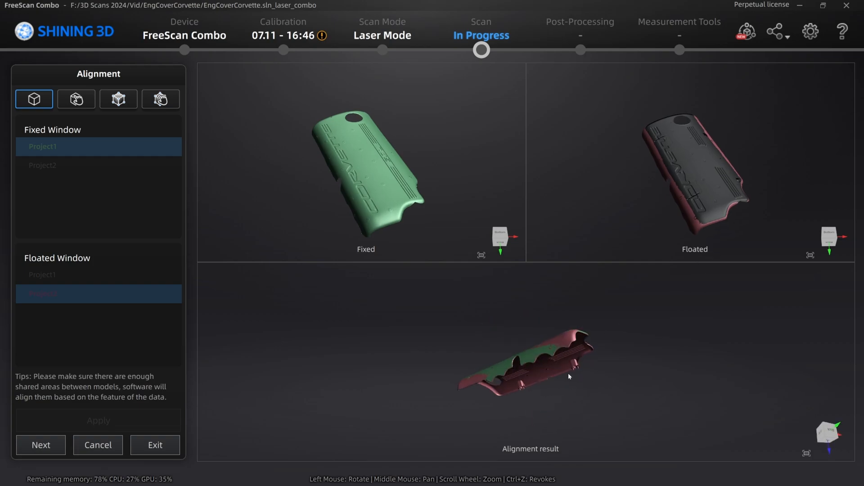
left_click_drag(529, 363, 606, 391)
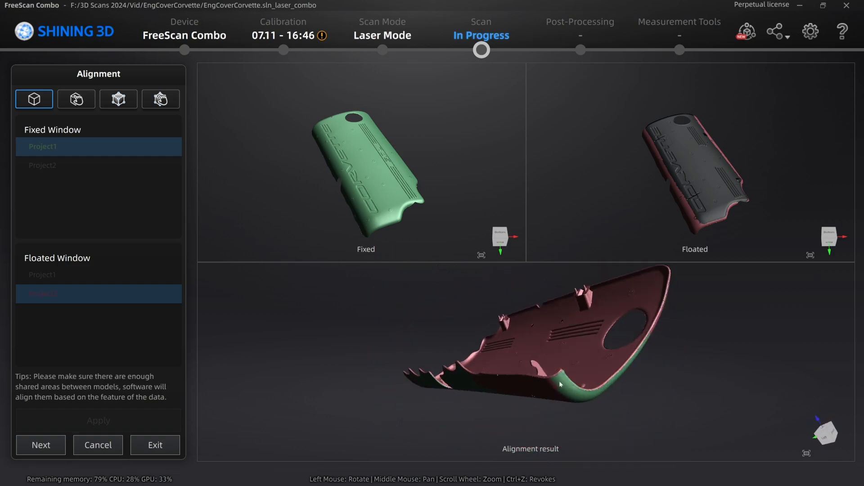
left_click_drag(562, 384, 474, 358)
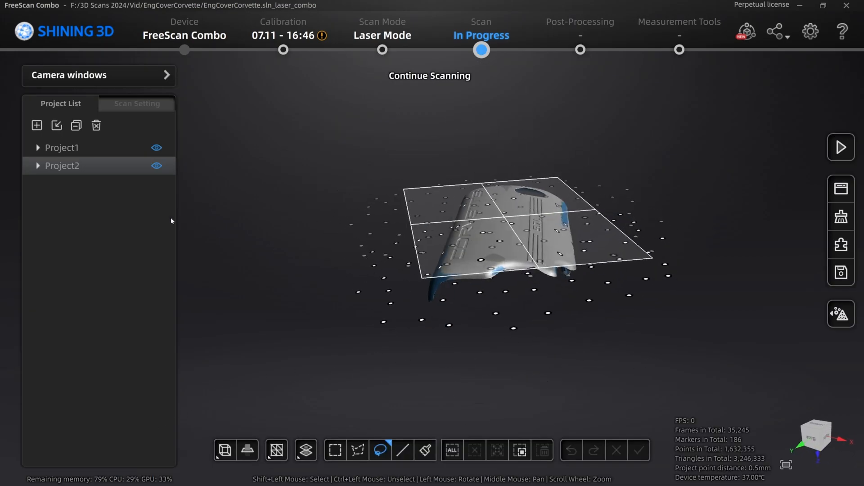
Expand Project1 and Project2 to show their mesh data with markers hidden
left_click(38, 148)
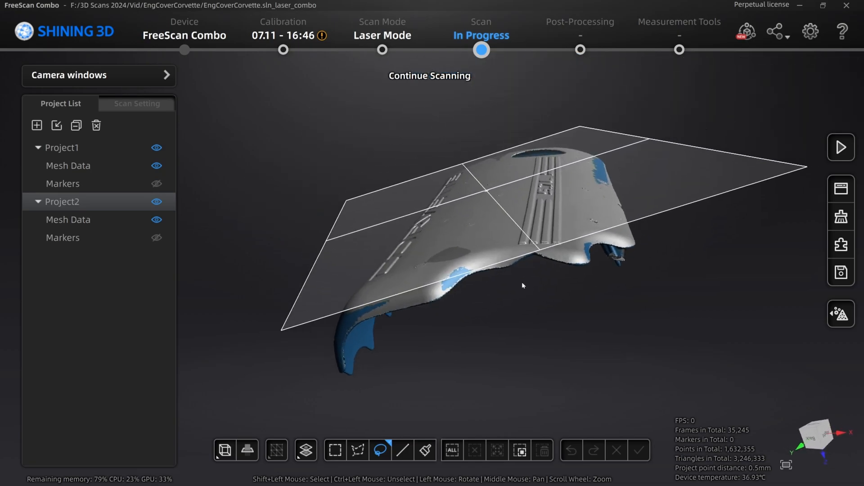
mouse_move(839, 313)
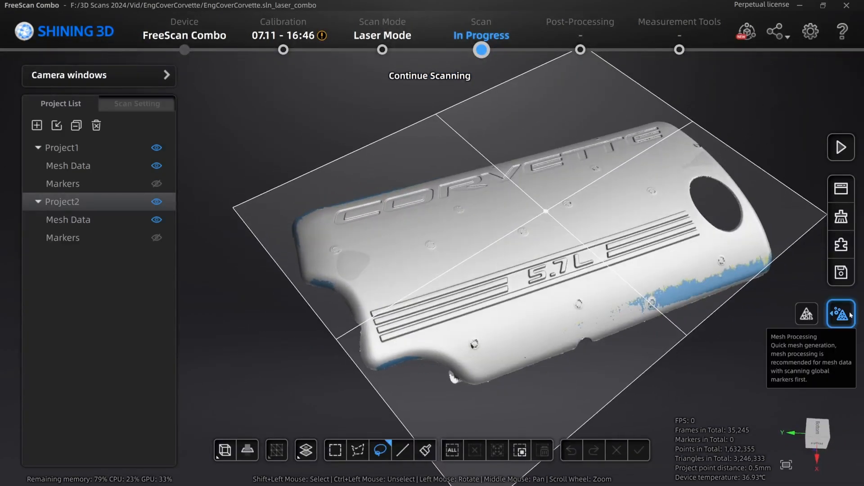
Run Mesh Processing with Standard filter, Fill Small Hole and Marker Hole Filling
left_click(839, 314)
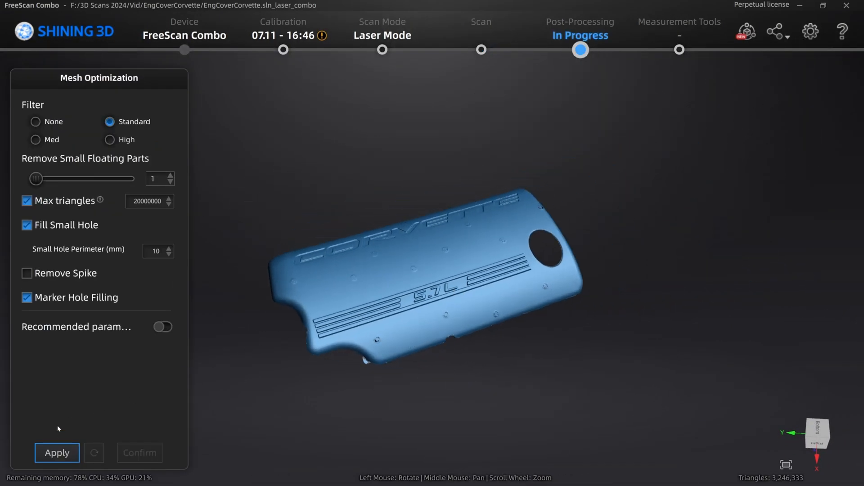
left_click(56, 452)
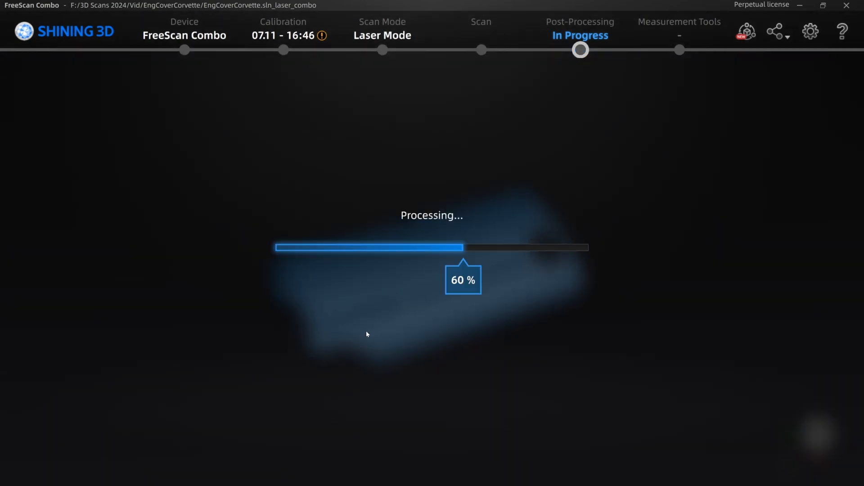
mouse_move(349, 339)
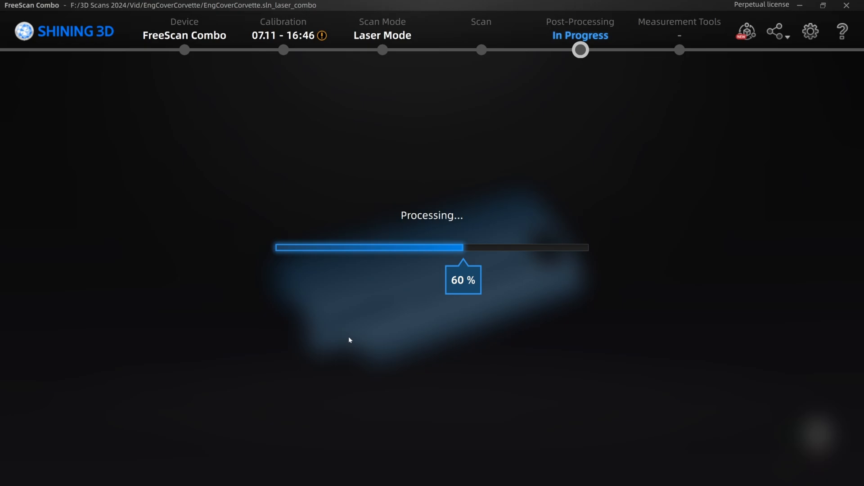
mouse_move(346, 341)
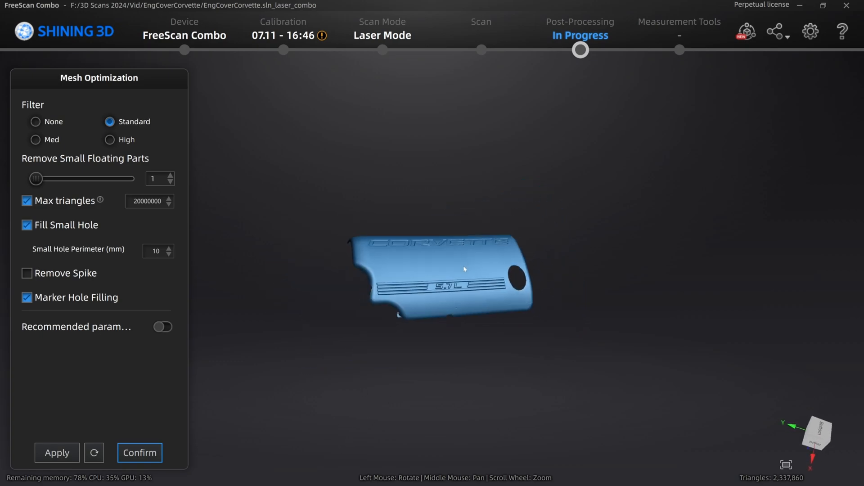
Inspect the optimized 2,337,860-triangle mesh from all sides and confirm it
left_click_drag(463, 269, 435, 274)
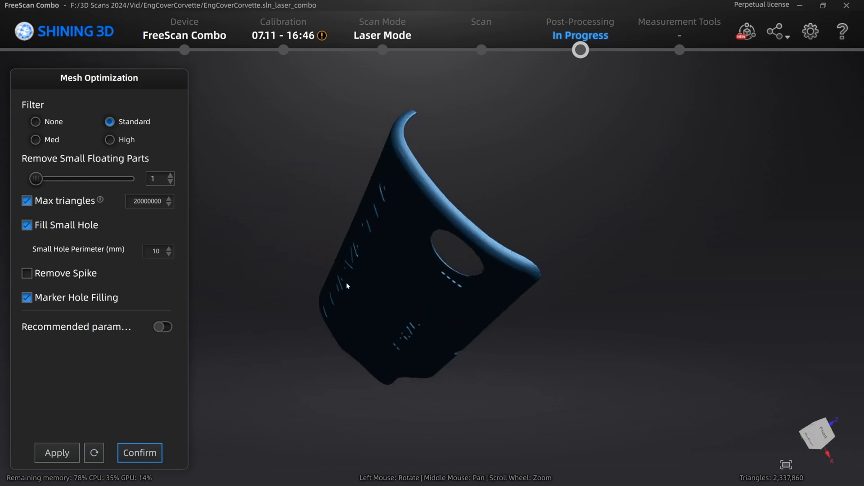
left_click_drag(347, 285, 500, 306)
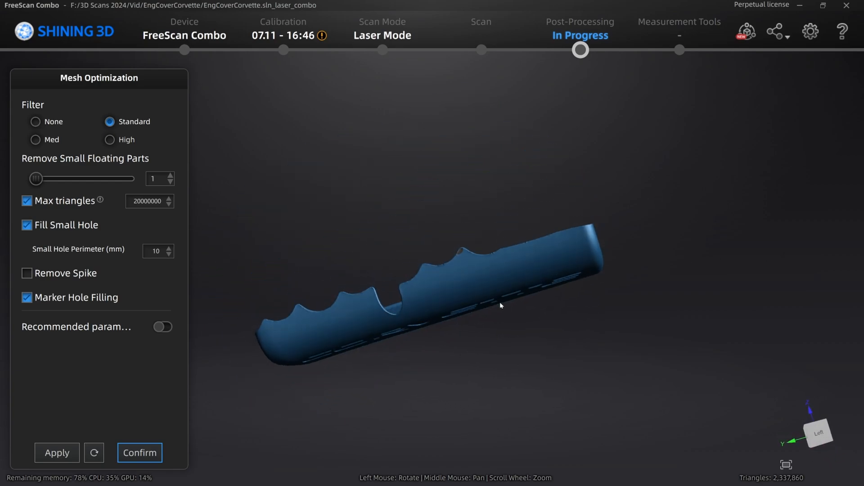
left_click_drag(501, 306, 467, 278)
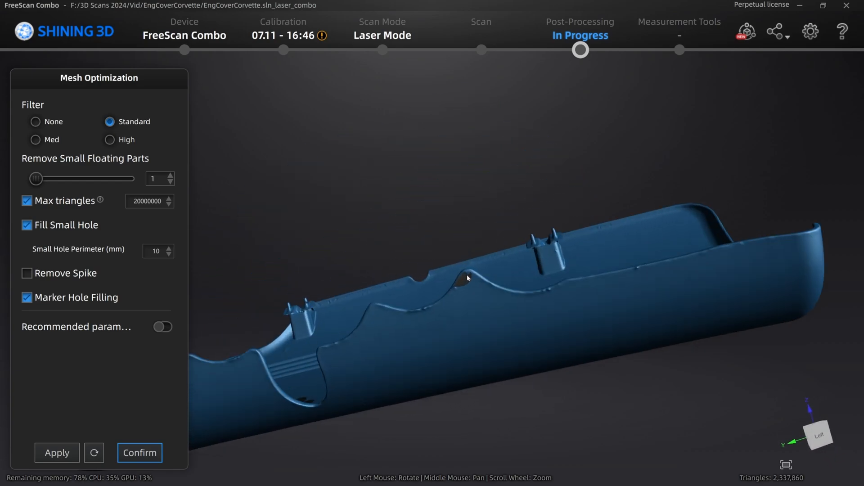
left_click_drag(468, 278, 410, 295)
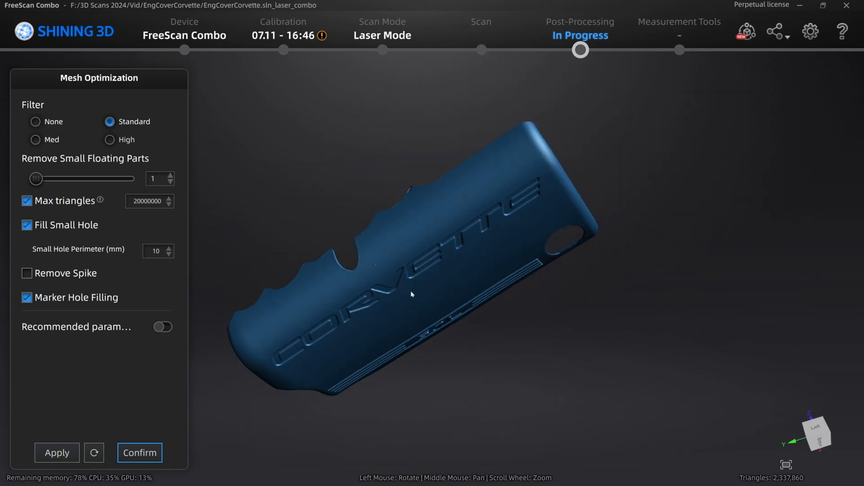
left_click_drag(410, 294, 447, 319)
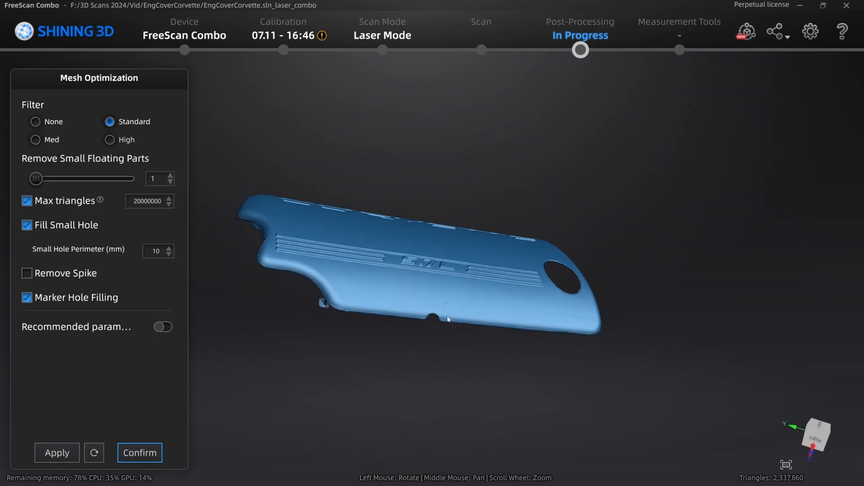
left_click_drag(447, 320, 590, 352)
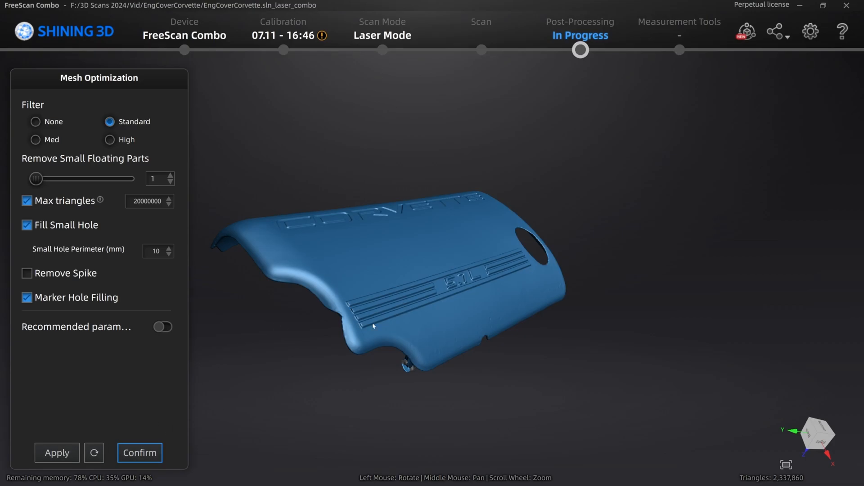
left_click(139, 452)
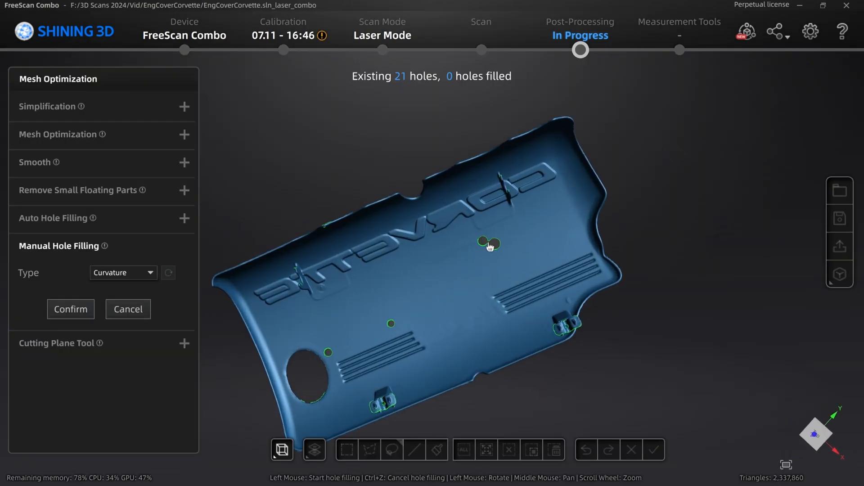
Fill holes on the cover surface and scalloped edge with Curvature filling, checking the underside
left_click(490, 243)
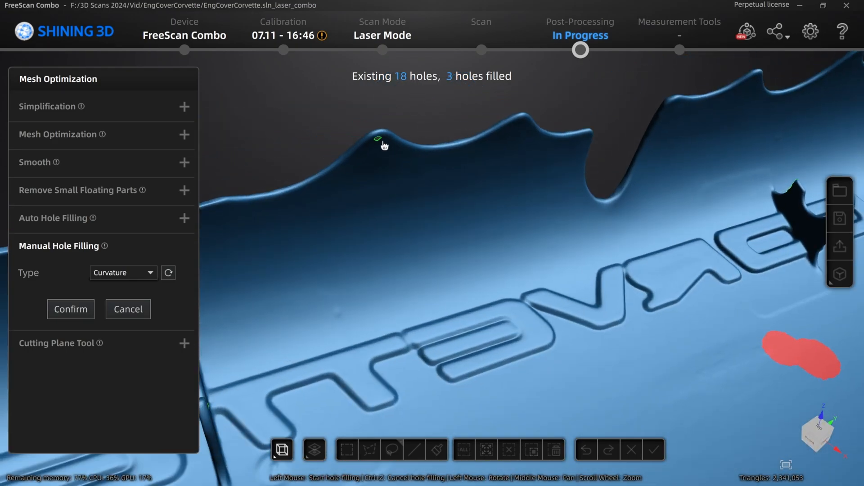
left_click(378, 138)
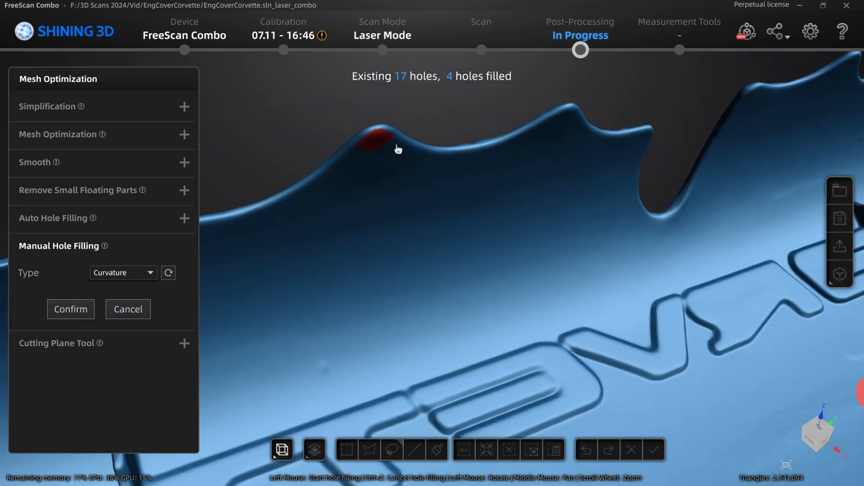
left_click_drag(398, 149, 327, 241)
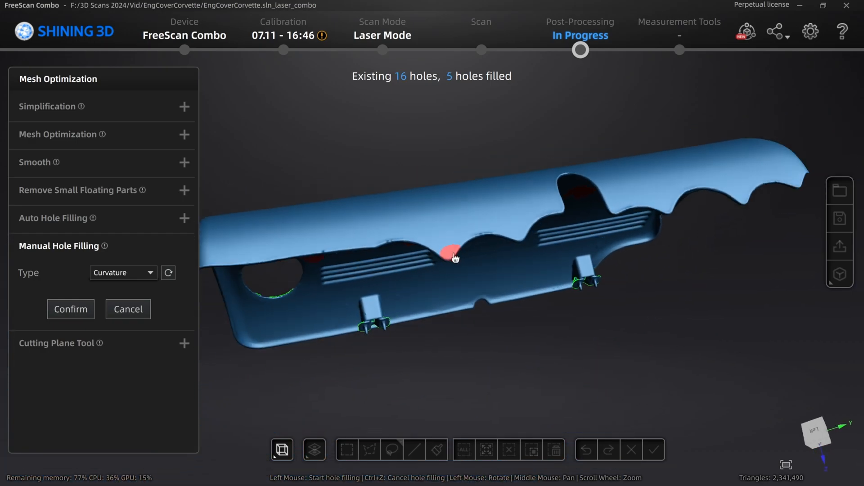
left_click_drag(455, 258, 635, 230)
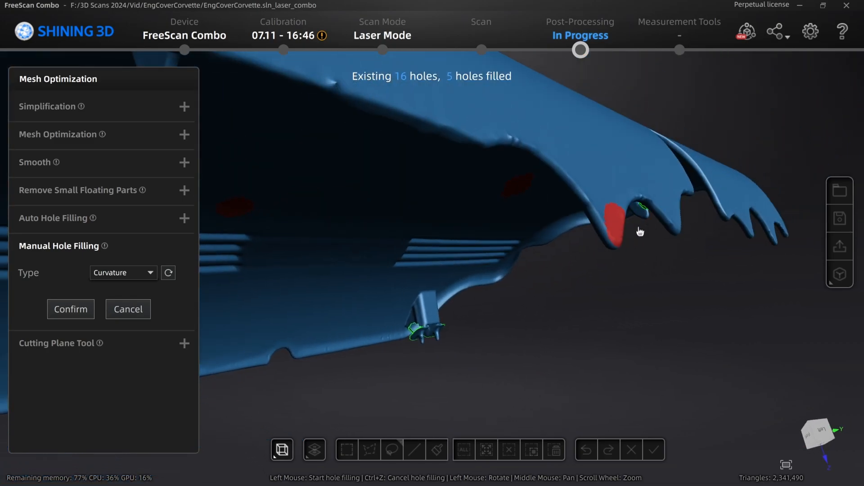
left_click_drag(639, 231, 692, 239)
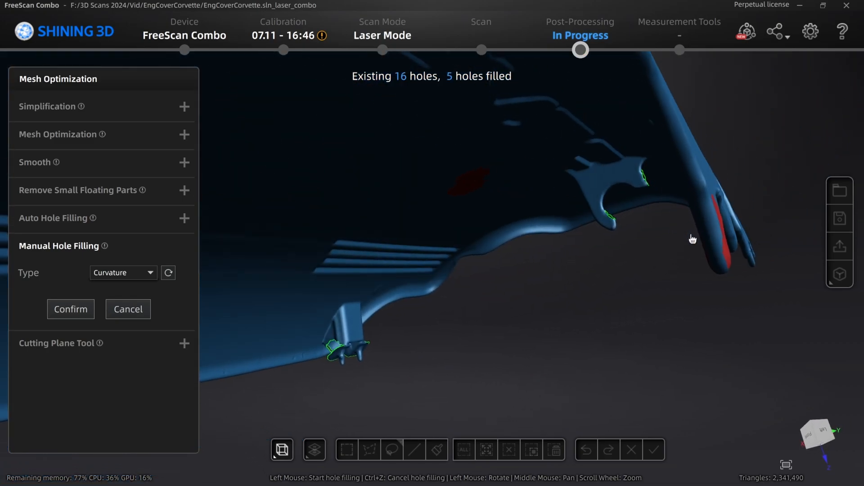
left_click_drag(692, 238, 504, 298)
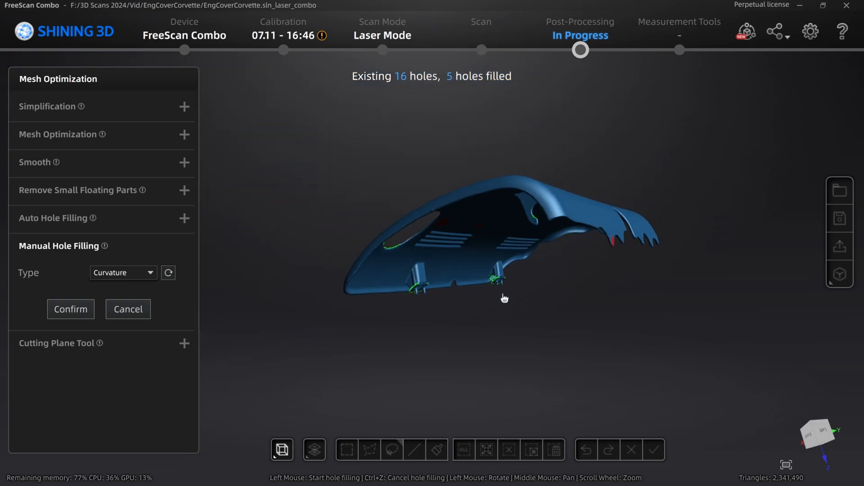
Confirm the manually filled holes, bringing the mesh to about 2,341,490 triangles
left_click(71, 309)
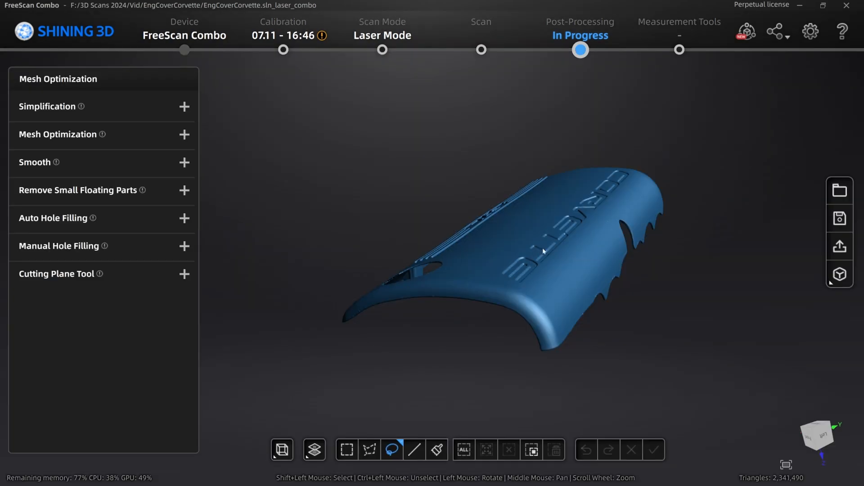
left_click_drag(542, 250, 518, 223)
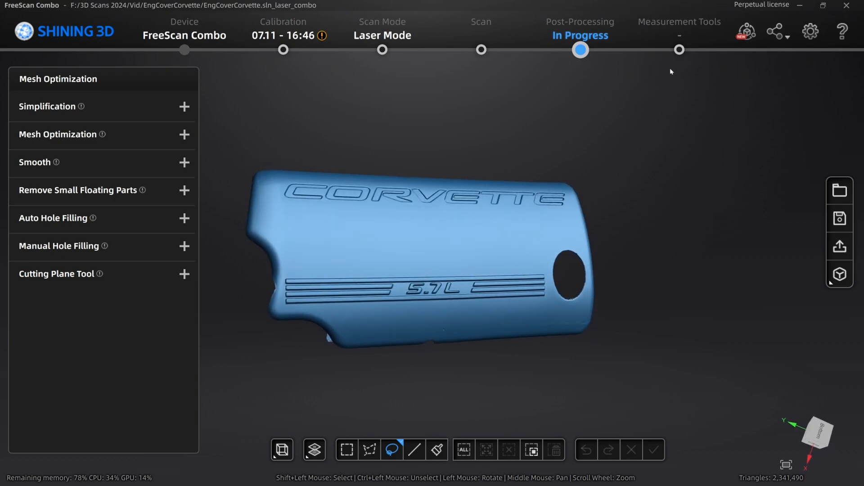
Advance to the Measurement Tools stage and set the view to Bottom
left_click(679, 28)
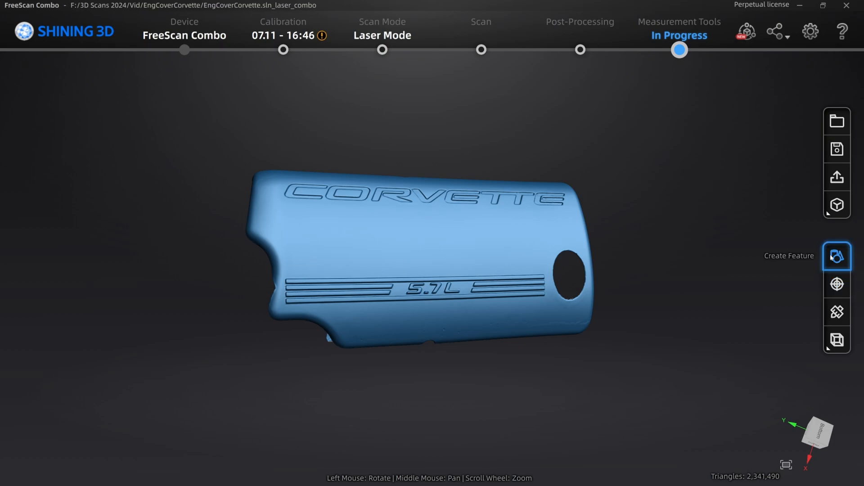
left_click(837, 256)
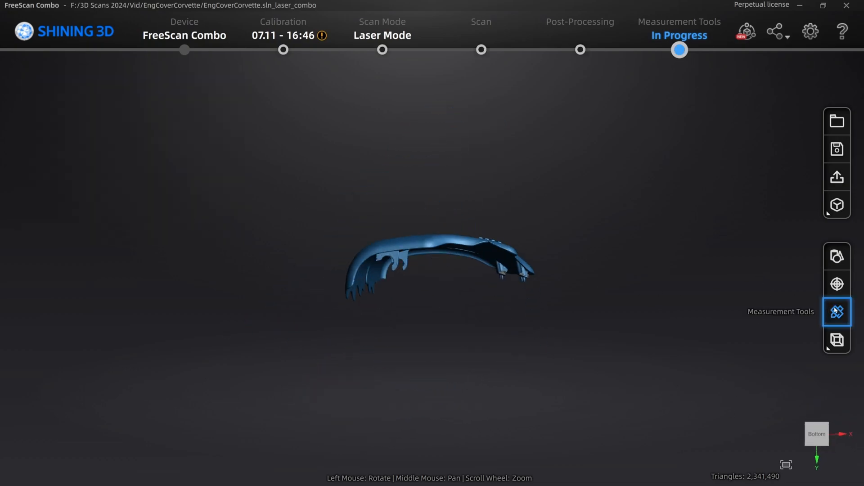
mouse_move(837, 176)
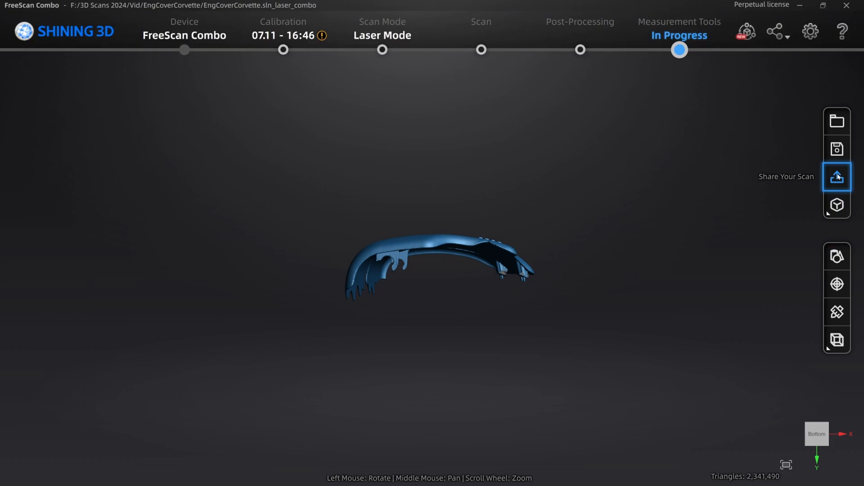
Save the mesh as an .stl named EngCoverCorvette via Share Your Scan
left_click(836, 177)
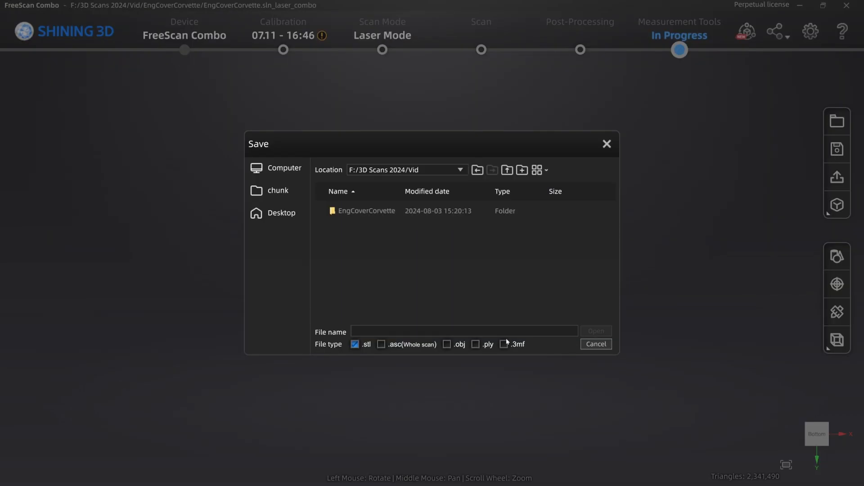
type("W")
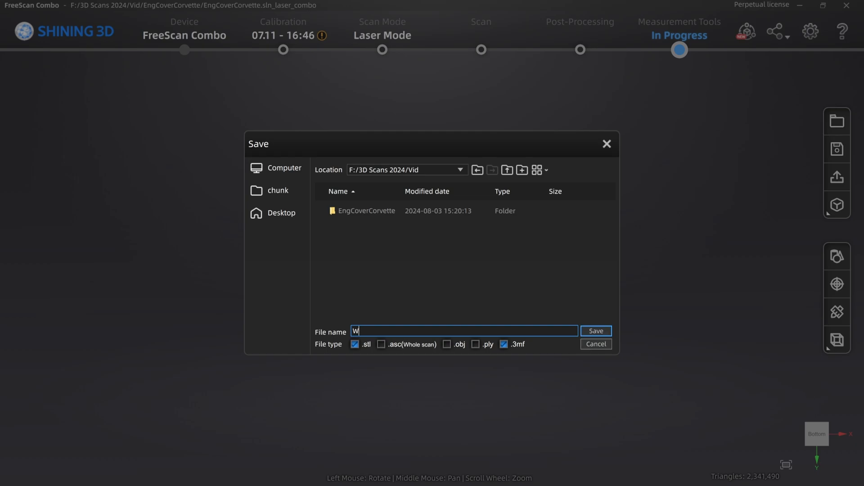
type("EngCoverCorv")
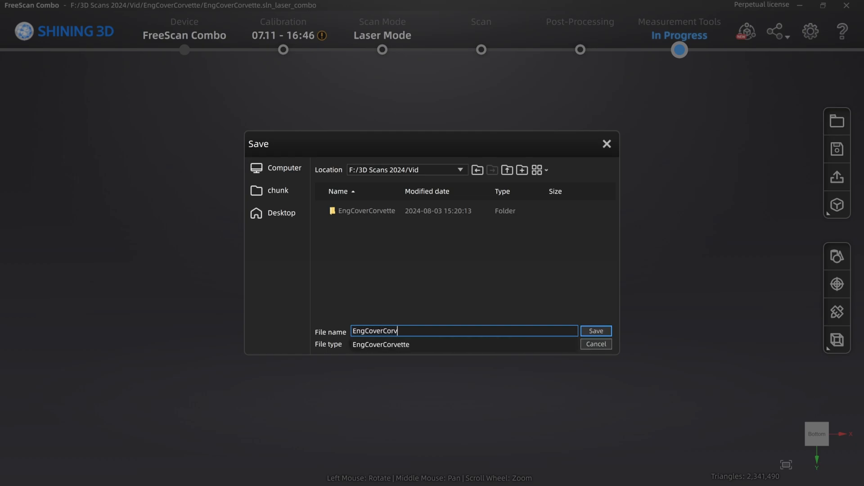
left_click(596, 331)
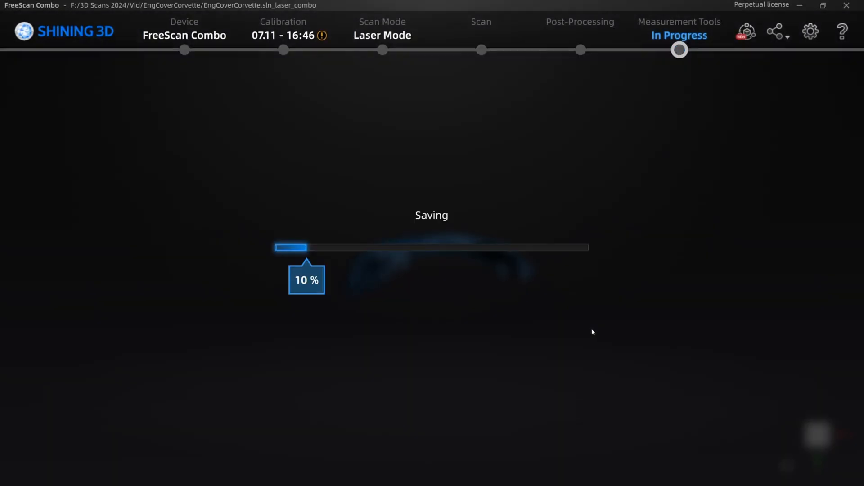
mouse_move(561, 324)
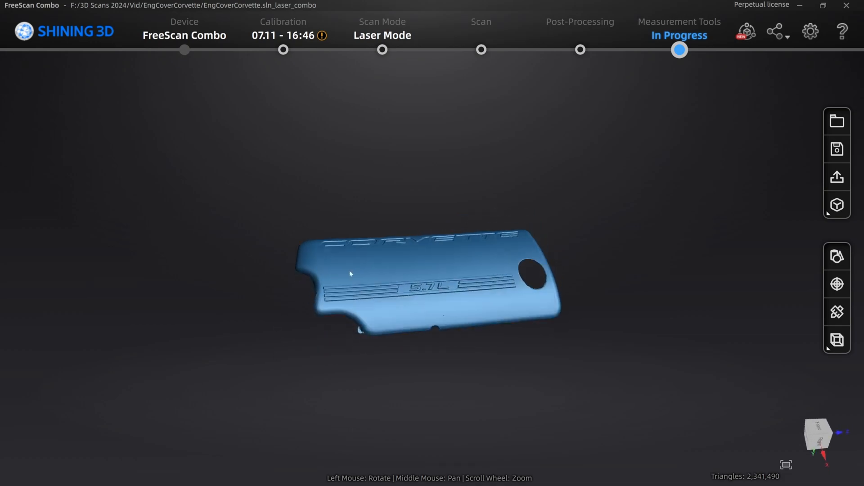
left_click_drag(350, 274, 490, 244)
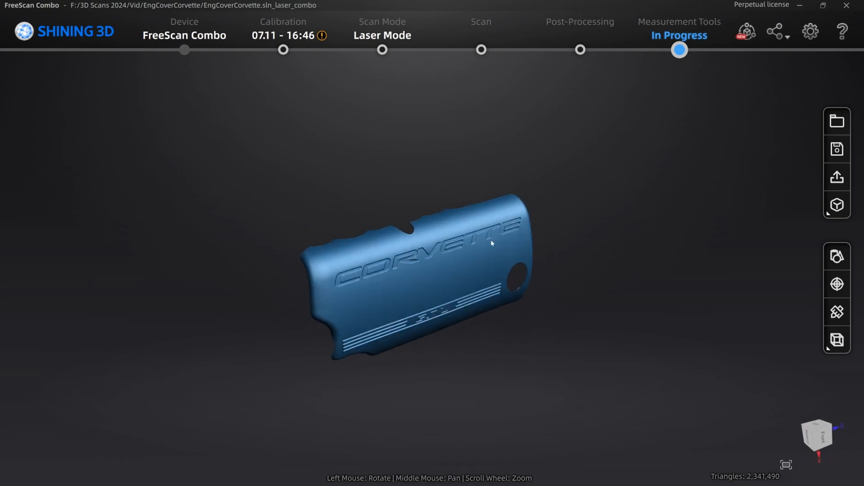
left_click_drag(490, 244, 581, 279)
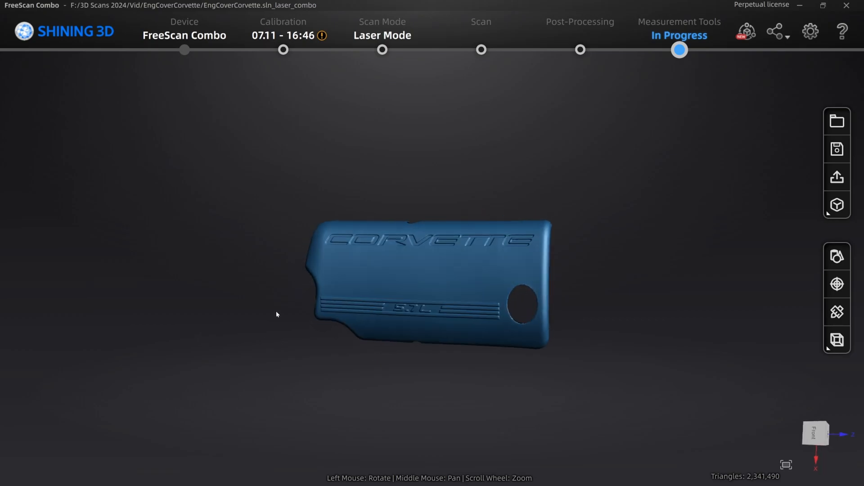
left_click_drag(275, 314, 569, 359)
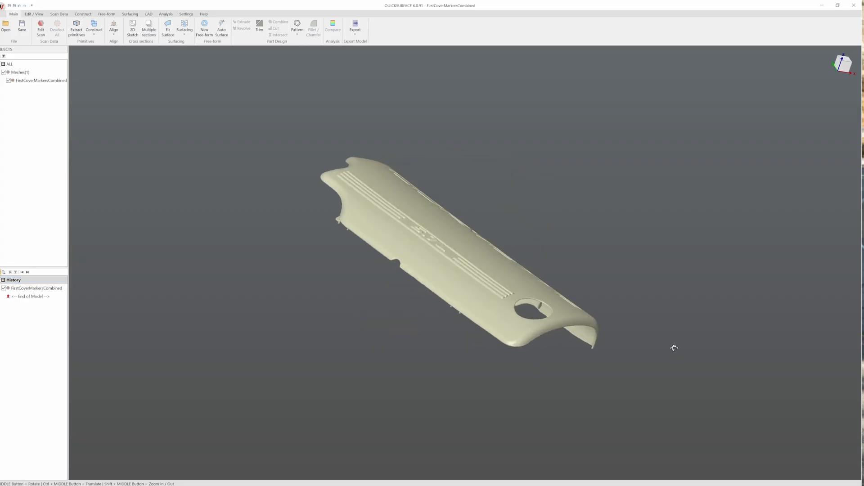
left_click_drag(674, 347, 304, 337)
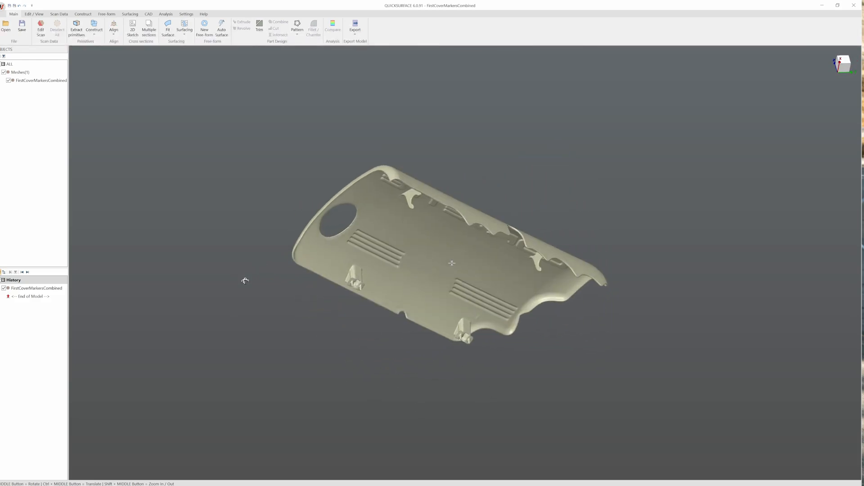
left_click_drag(451, 262, 478, 186)
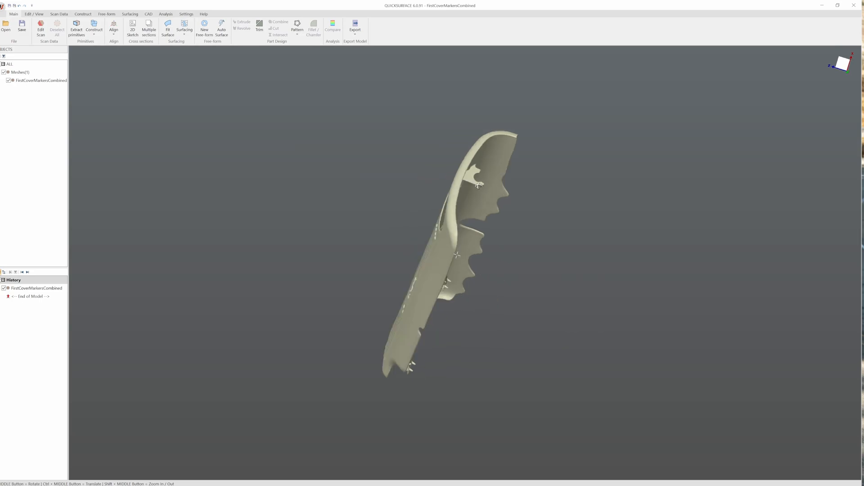
left_click(839, 62)
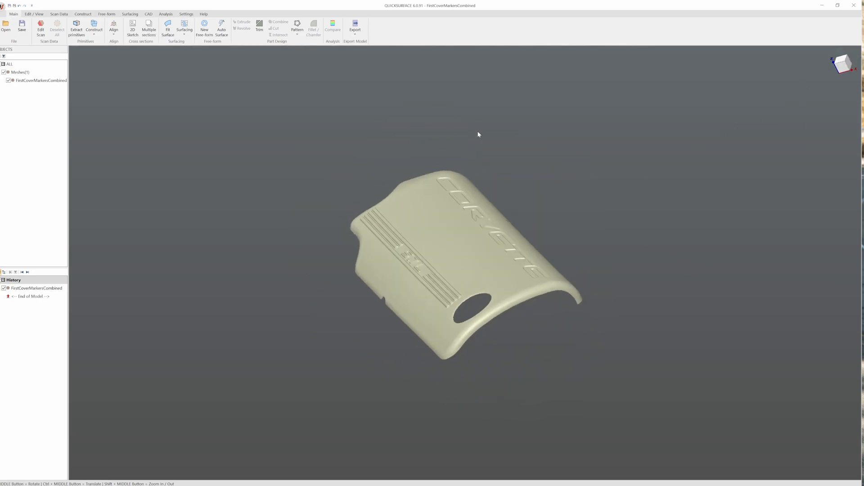
left_click(842, 69)
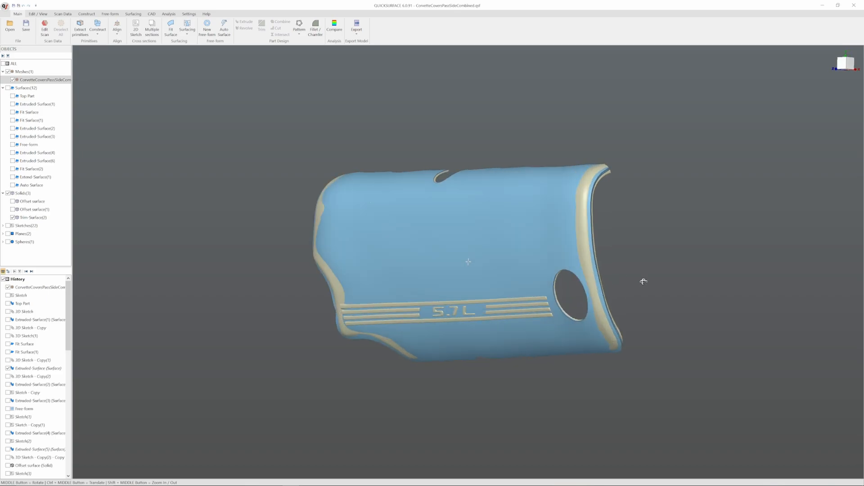
Select the Trim-Surface(2) solid to overlay the fitted CAD surfaces on the cover mesh
left_click_drag(469, 262, 617, 361)
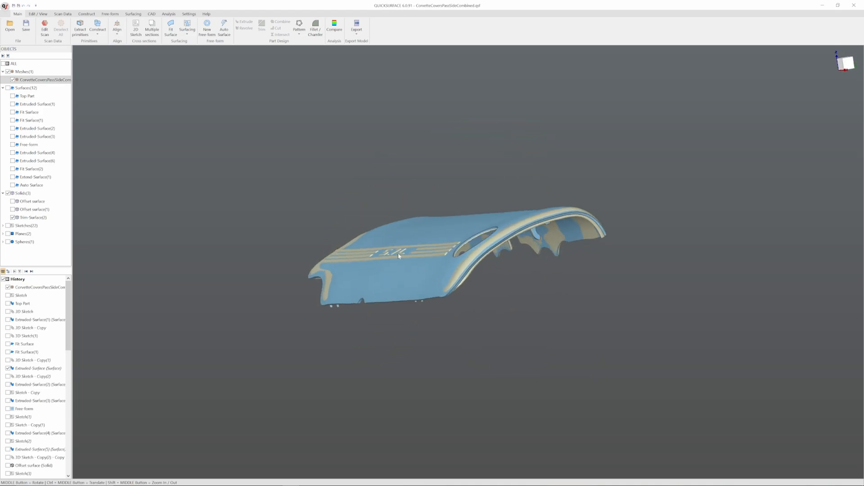
left_click_drag(400, 256, 475, 268)
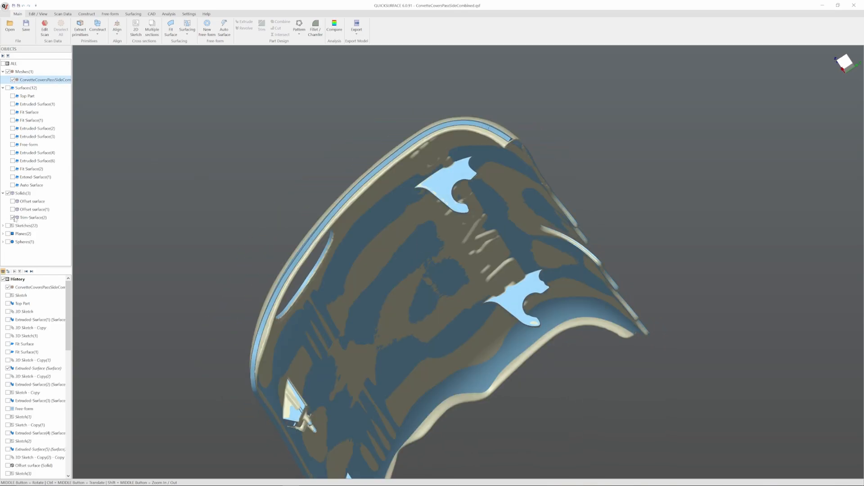
left_click(11, 217)
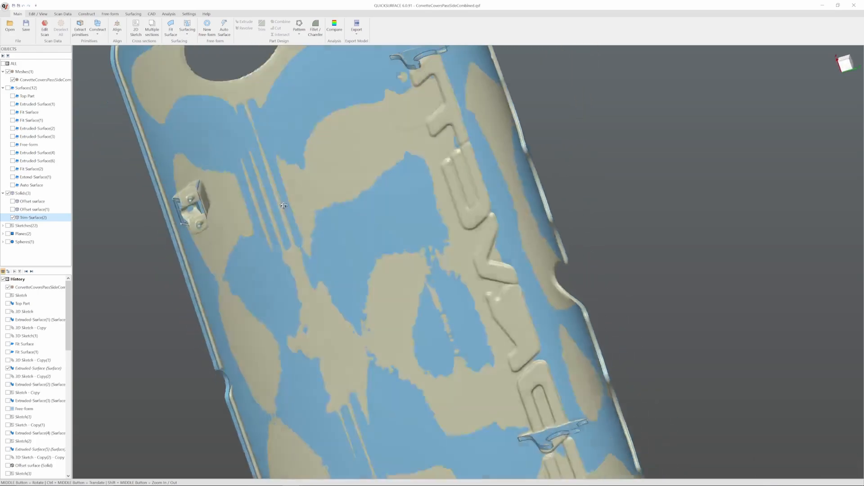
left_click_drag(284, 206, 384, 265)
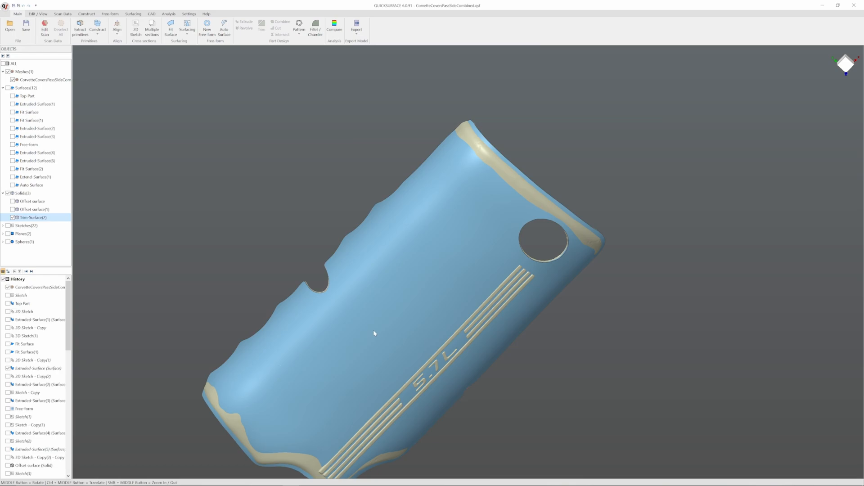
mouse_move(383, 349)
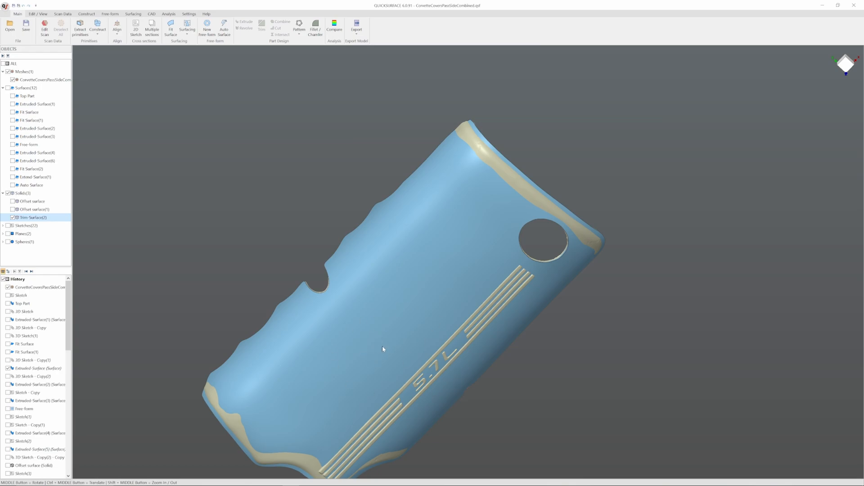